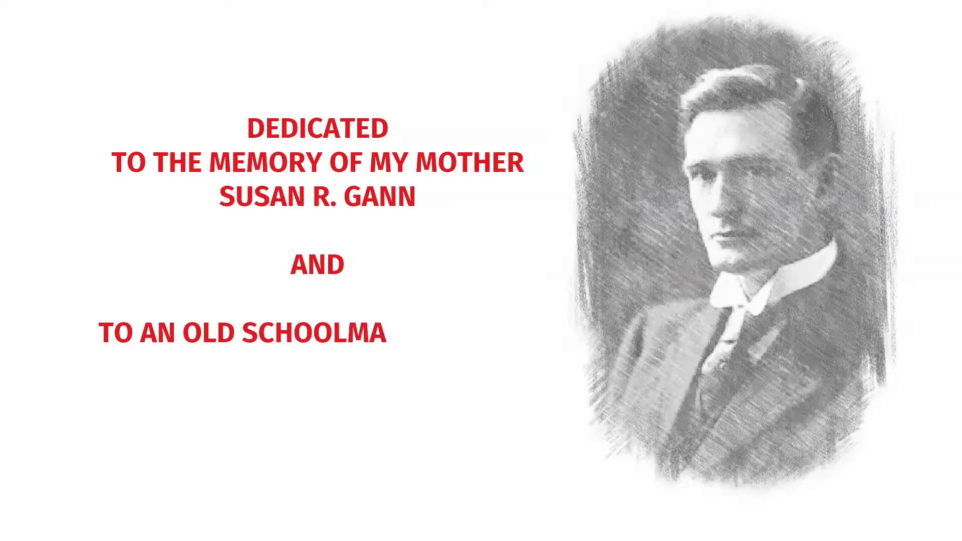
text(TE IN TEXAS MY NATIVE STATE)
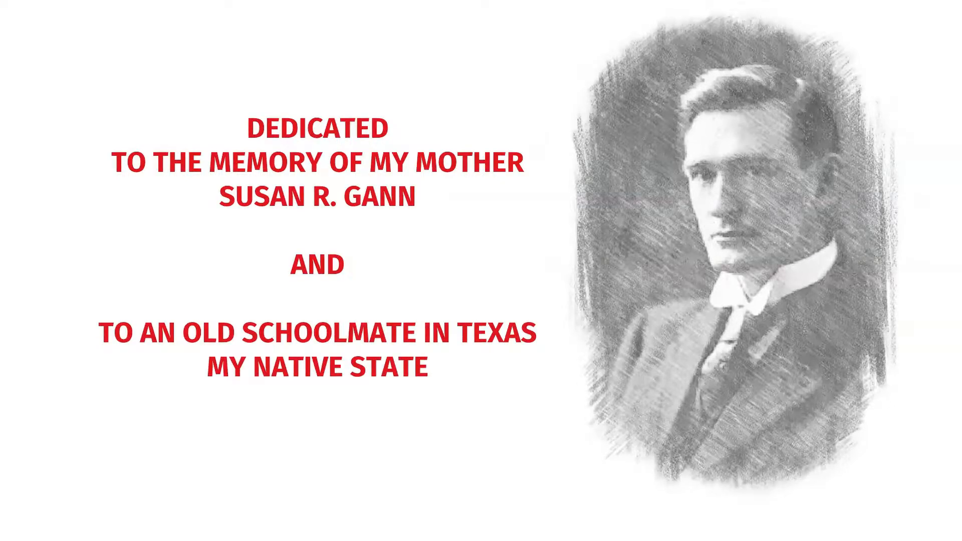